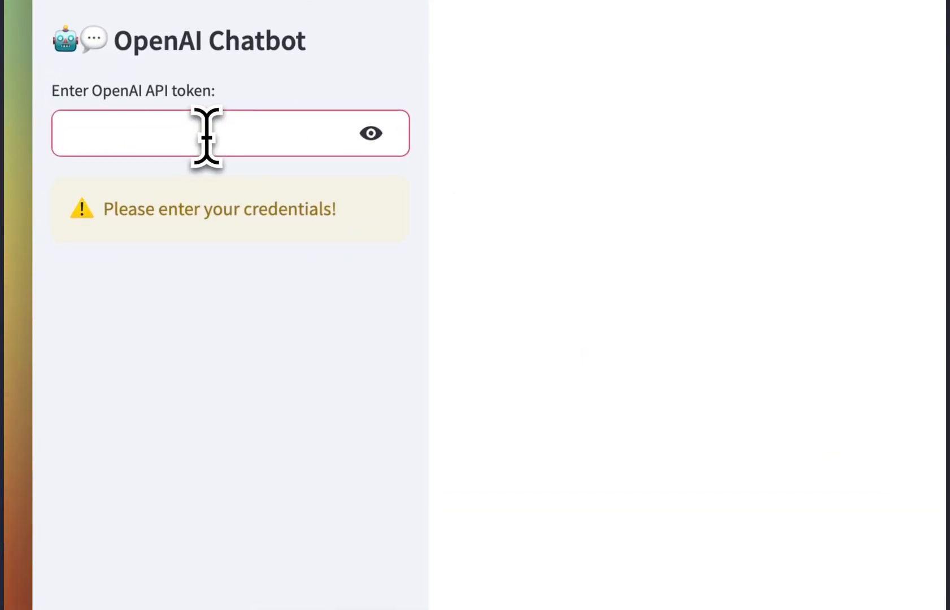
Leave the OpenAI Chatbot app and bring up the Streamlit LLM Hackathon 2023 page.
{"action": "type", "text": "What"}
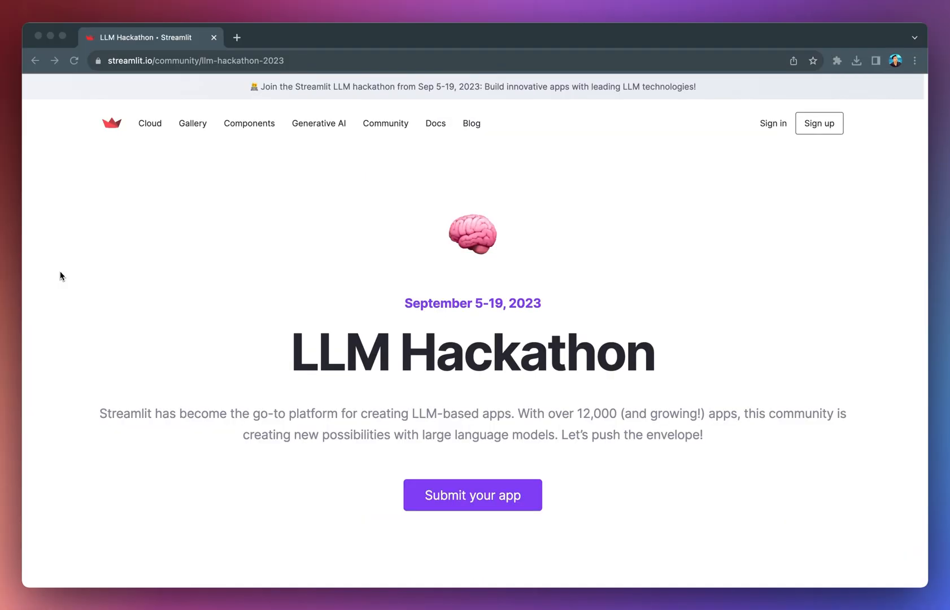
Scroll past the partner logos to the About the hackathon rules and Judging heading.
{"action": "scroll", "scroll_direction": "down", "scroll_amount": 3}
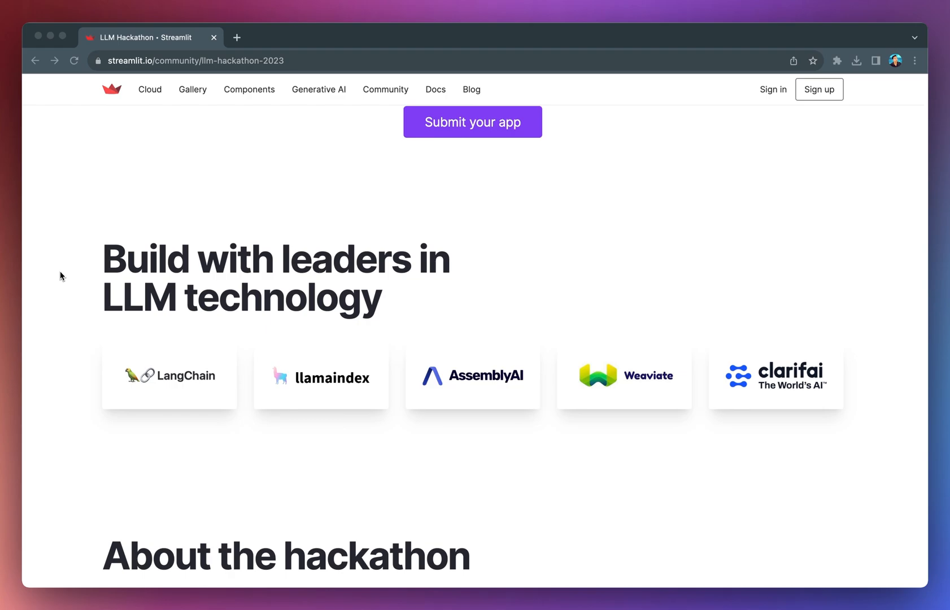
{"action": "scroll", "scroll_direction": "down", "scroll_amount": 3}
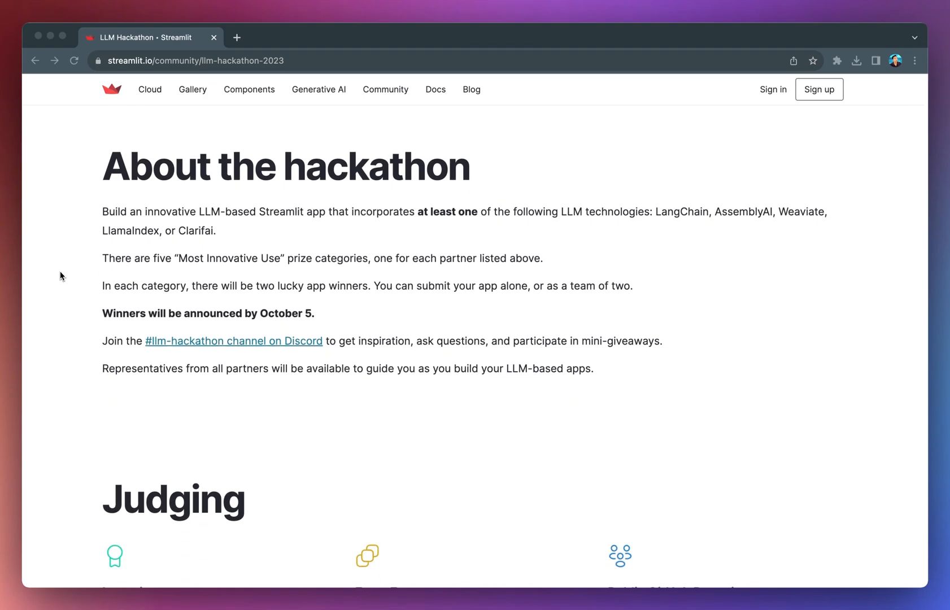
Scroll through the six judging criteria down to the So. Many. Prizes. section.
{"action": "scroll", "scroll_direction": "down", "scroll_amount": 3}
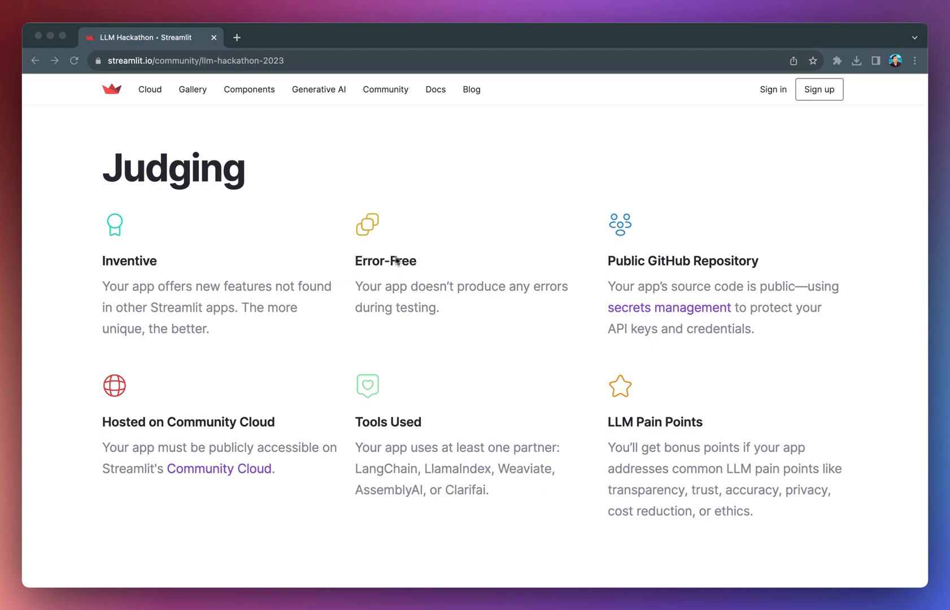
{"action": "mouse_move", "coordinate": [645, 273]}
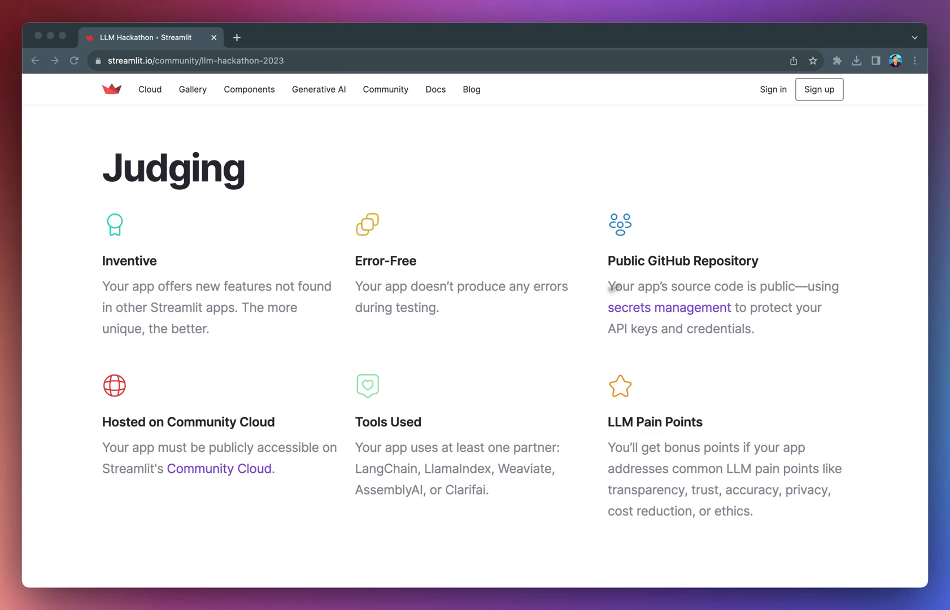
{"action": "mouse_move", "coordinate": [177, 430]}
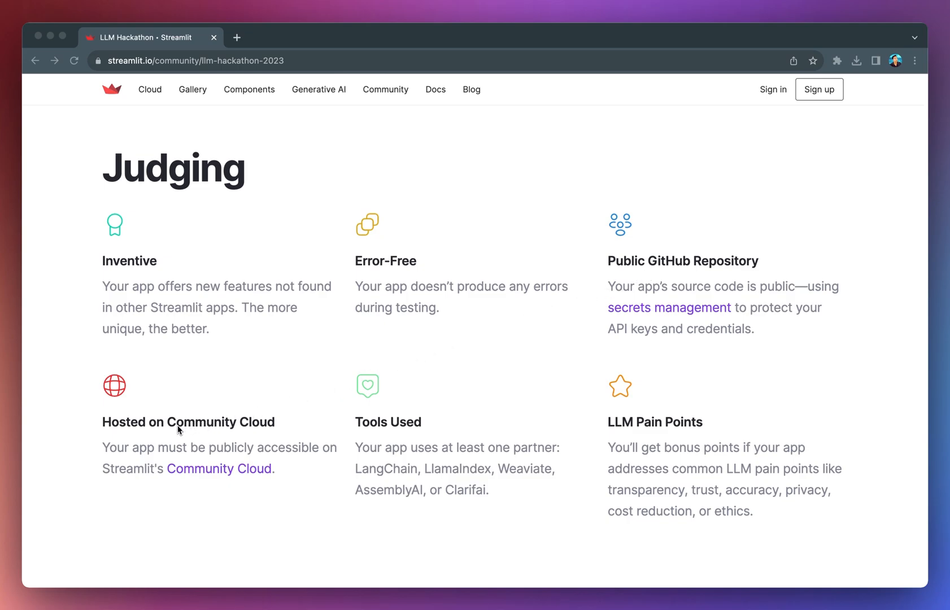
{"action": "mouse_move", "coordinate": [386, 431]}
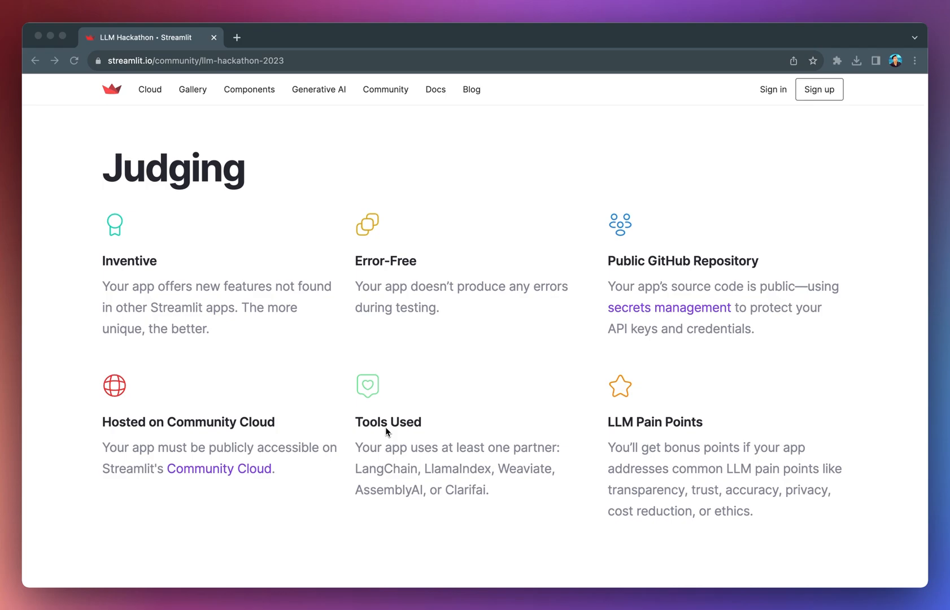
{"action": "mouse_move", "coordinate": [648, 433]}
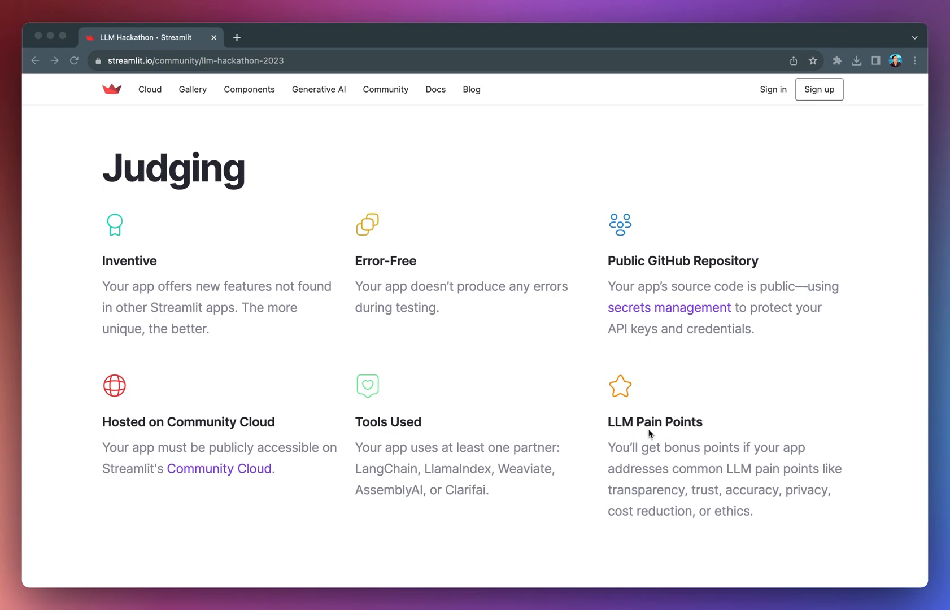
{"action": "mouse_move", "coordinate": [652, 433]}
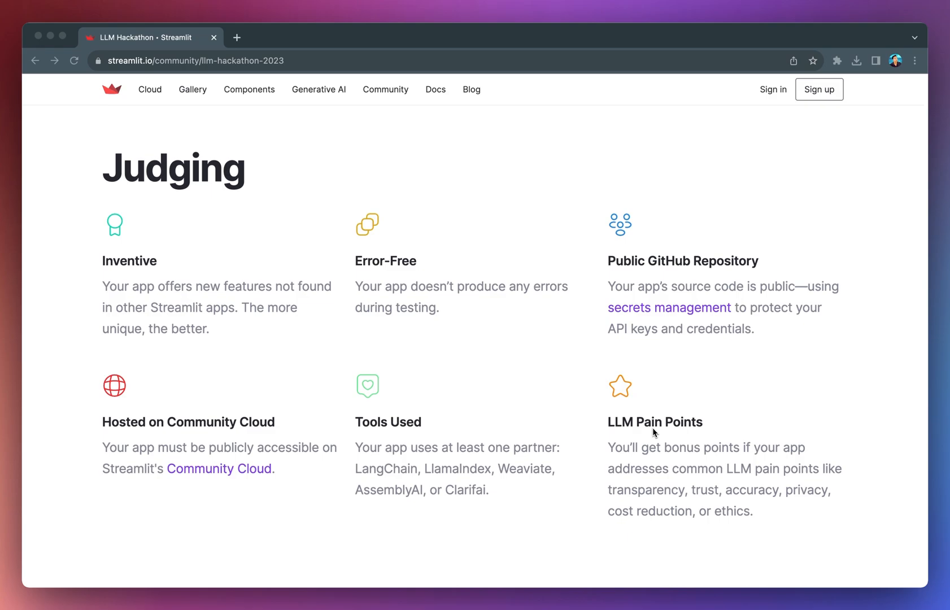
{"action": "scroll", "scroll_direction": "down", "scroll_amount": 3}
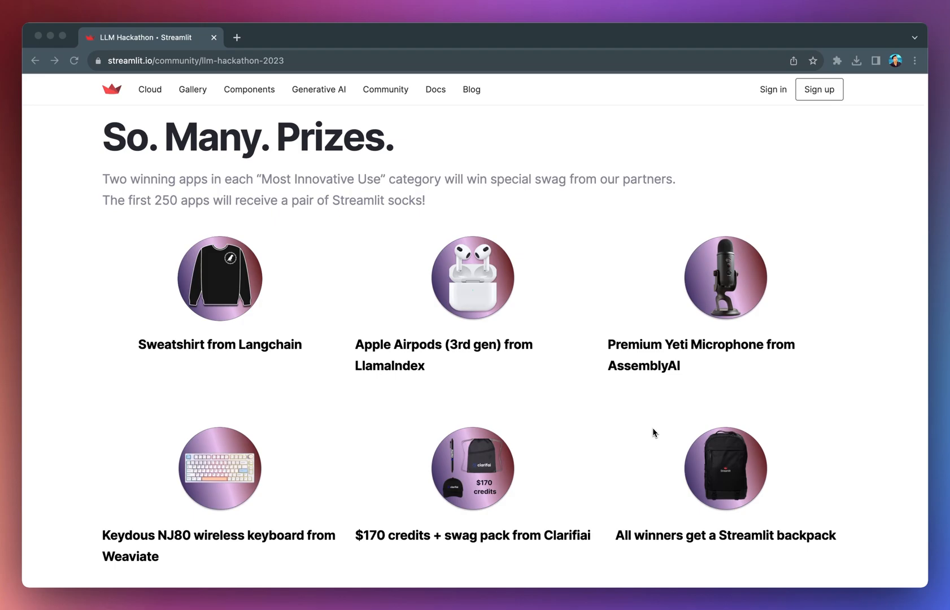
Scroll past the prizes into the Resources to get started tutorial cards.
{"action": "scroll", "scroll_direction": "down", "scroll_amount": 3}
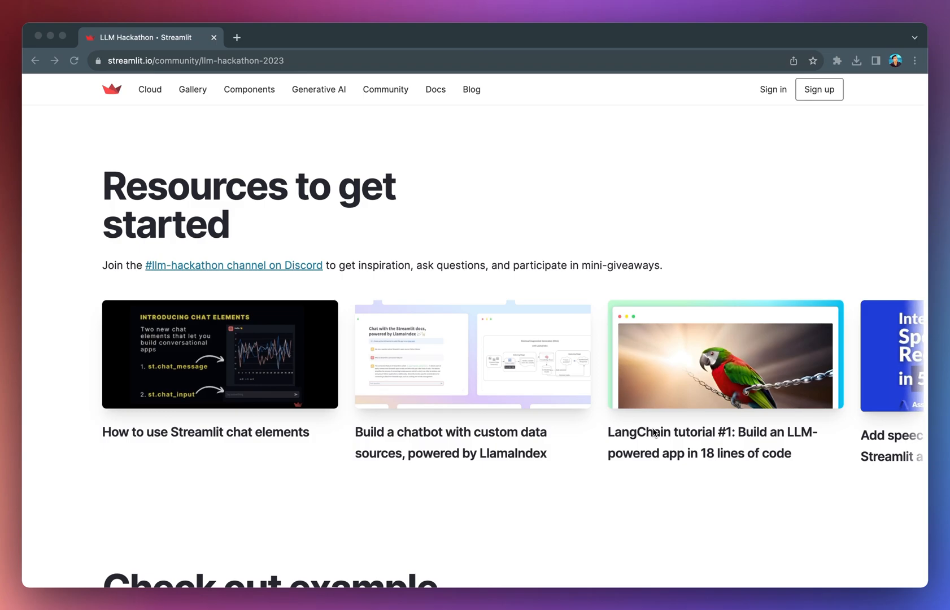
{"action": "mouse_move", "coordinate": [172, 271]}
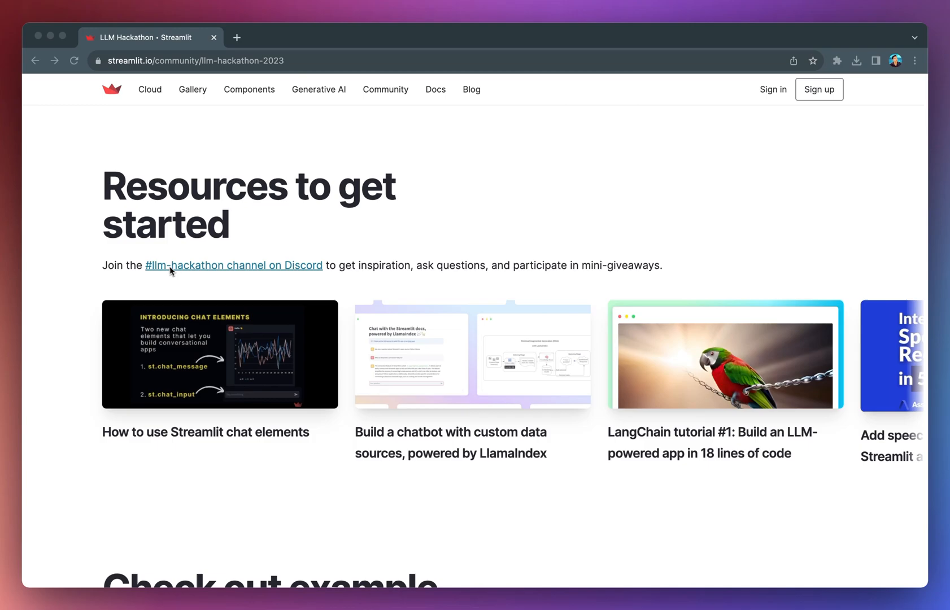
{"action": "mouse_move", "coordinate": [311, 272]}
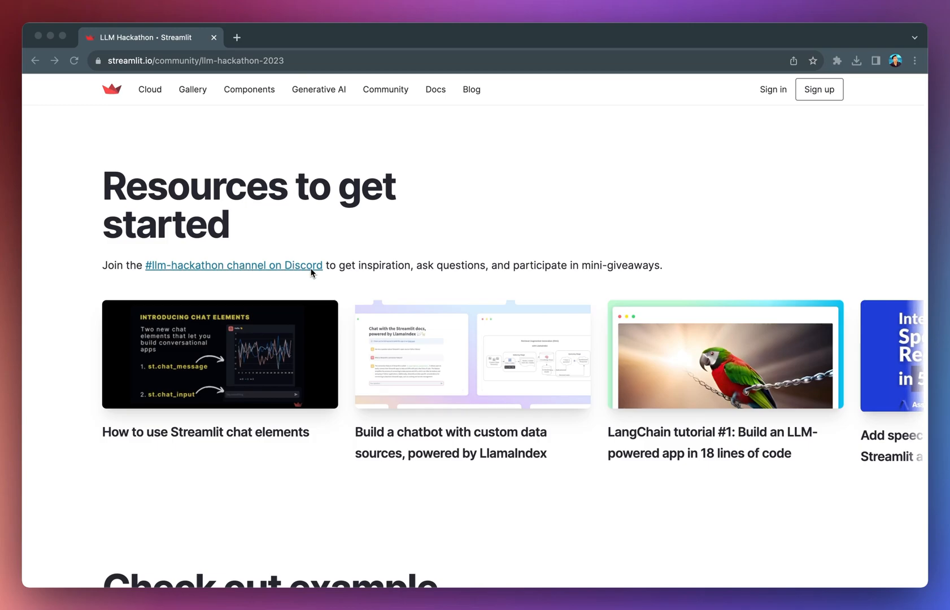
{"action": "mouse_move", "coordinate": [263, 358]}
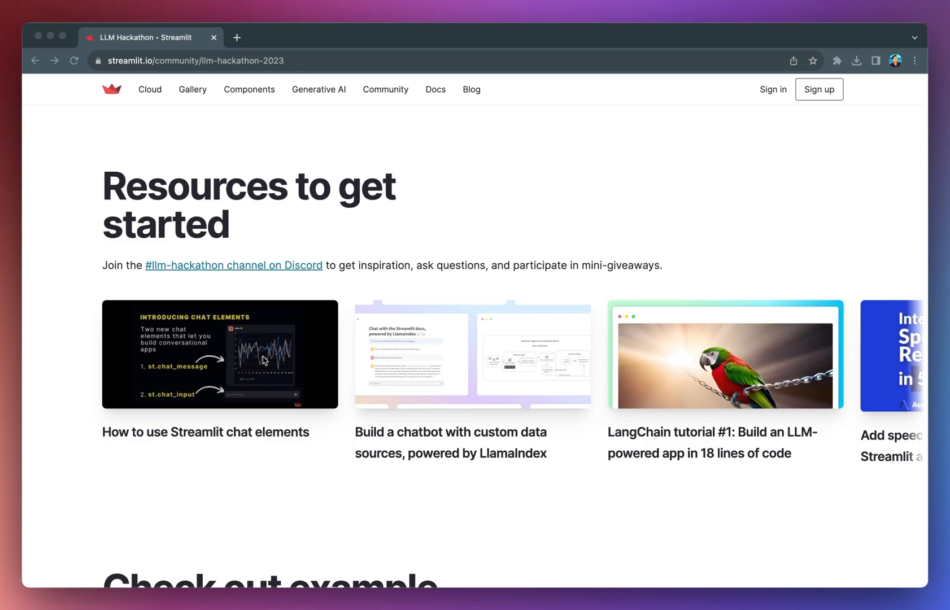
{"action": "mouse_move", "coordinate": [722, 364]}
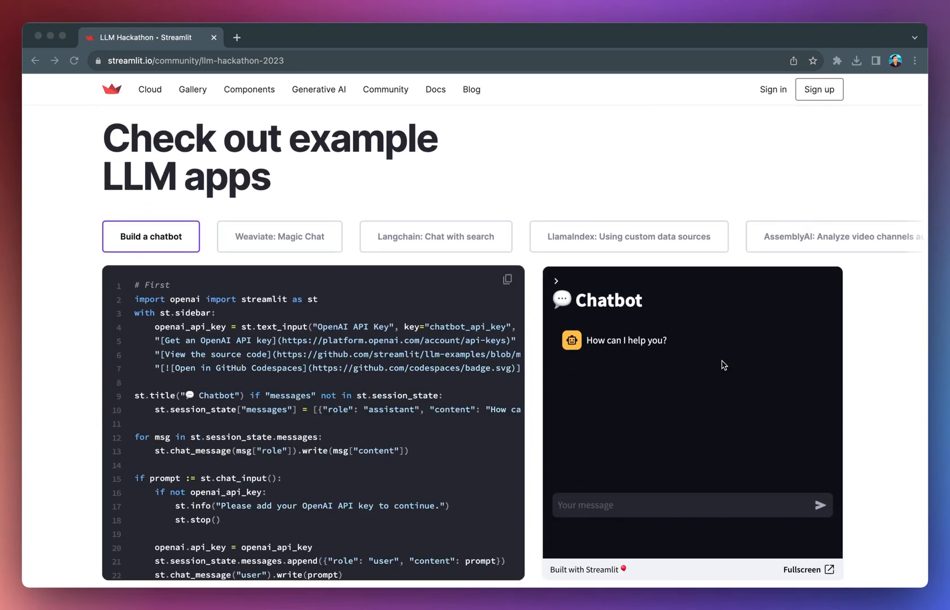
{"action": "mouse_move", "coordinate": [294, 215]}
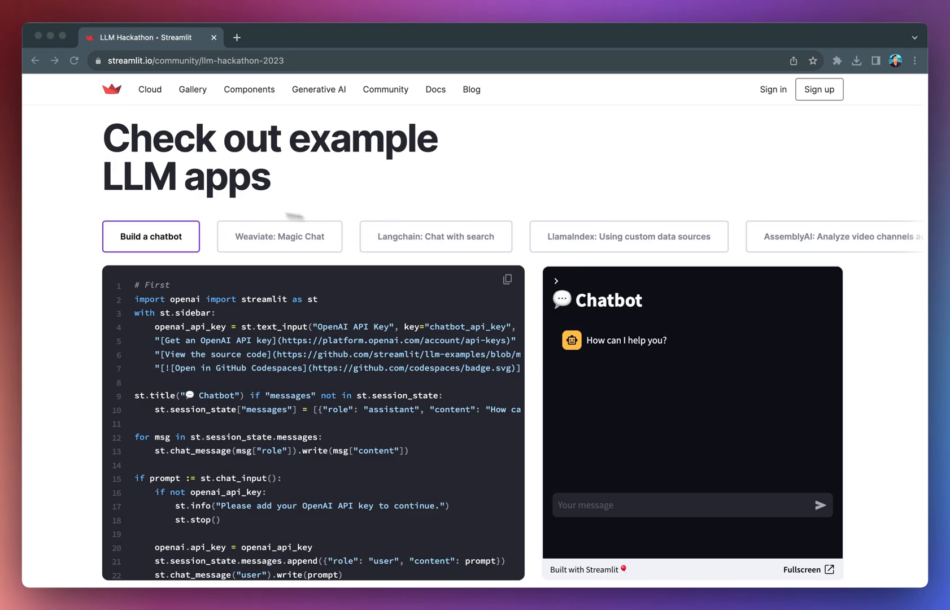
Flip through the Weaviate, Langchain, LlamaIndex and Clarifai example app tabs, ending on Clarifai.
{"action": "left_click", "coordinate": [279, 236]}
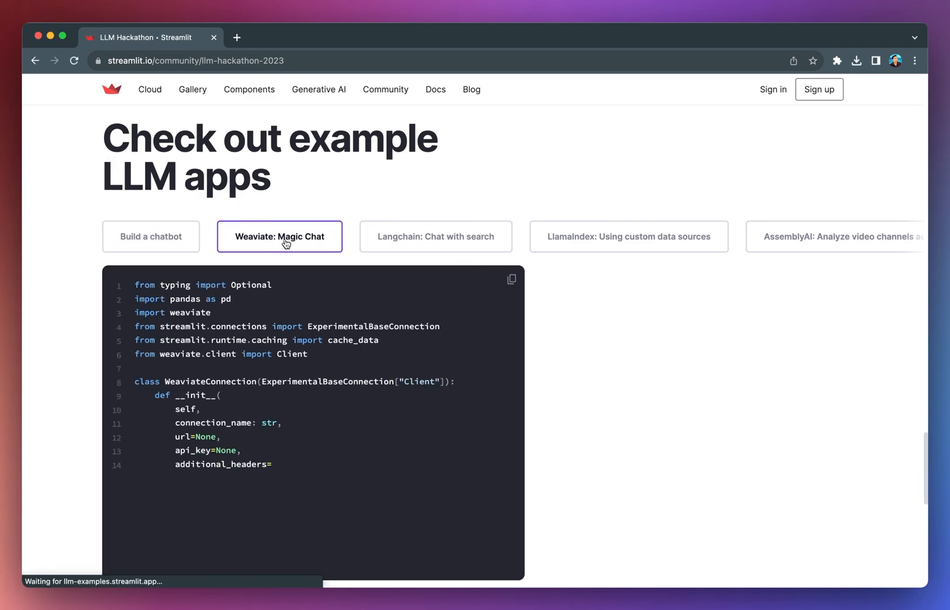
{"action": "left_click", "coordinate": [435, 237]}
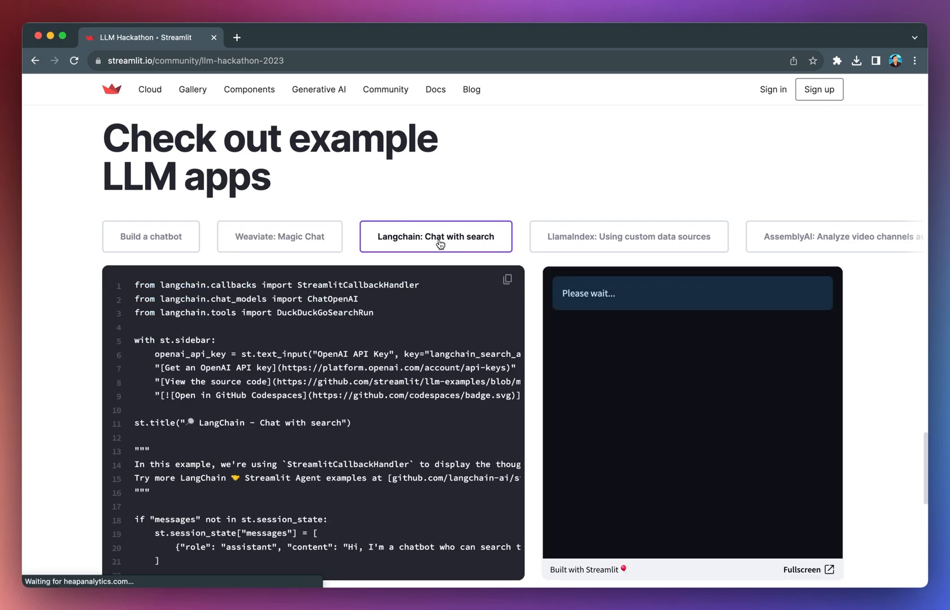
{"action": "left_click", "coordinate": [628, 236]}
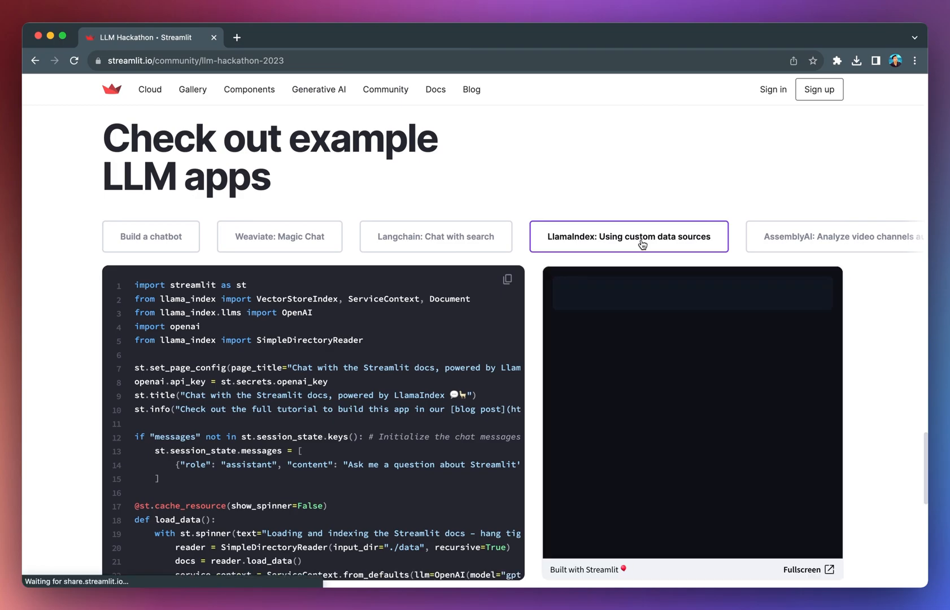
{"action": "left_click", "coordinate": [629, 236]}
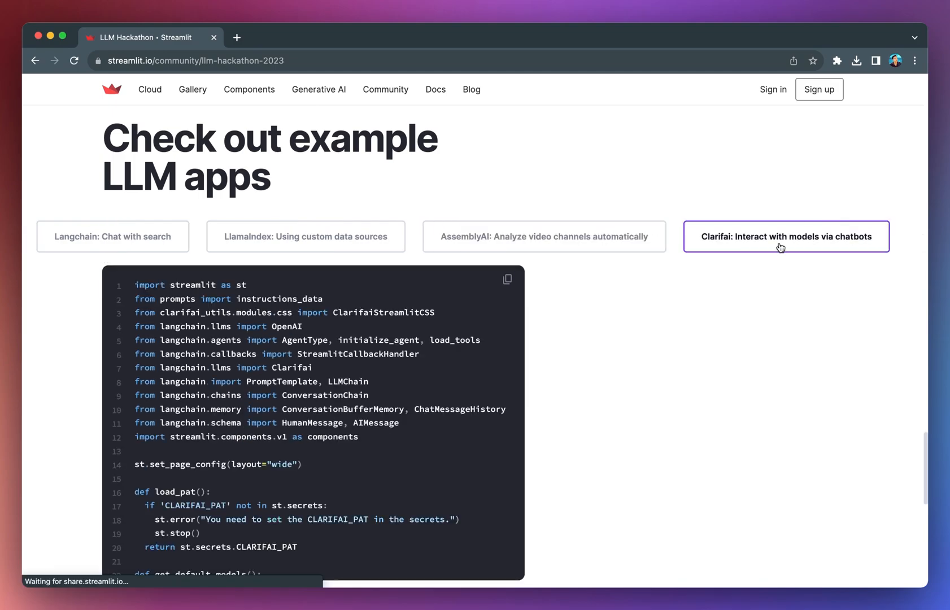
{"action": "left_click", "coordinate": [785, 236]}
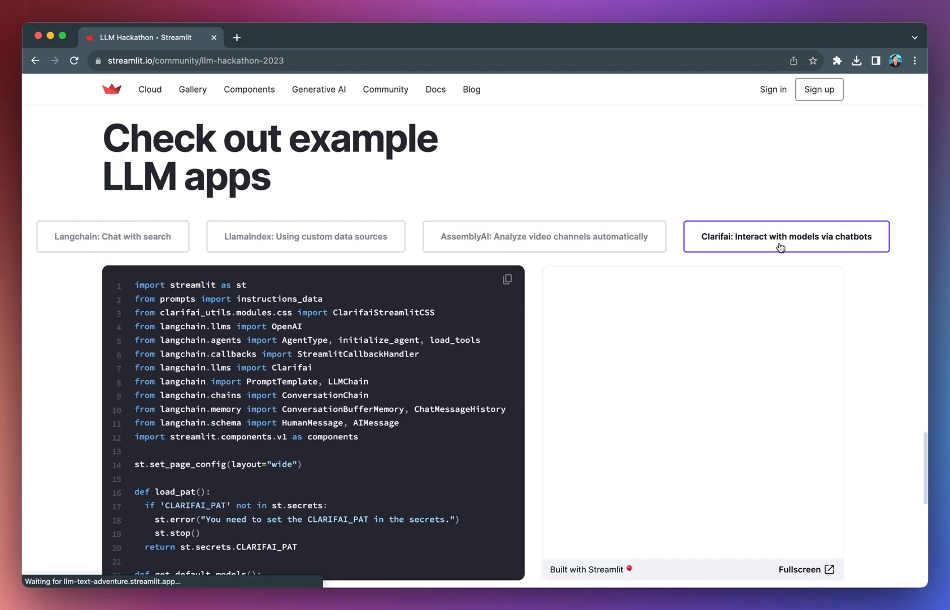